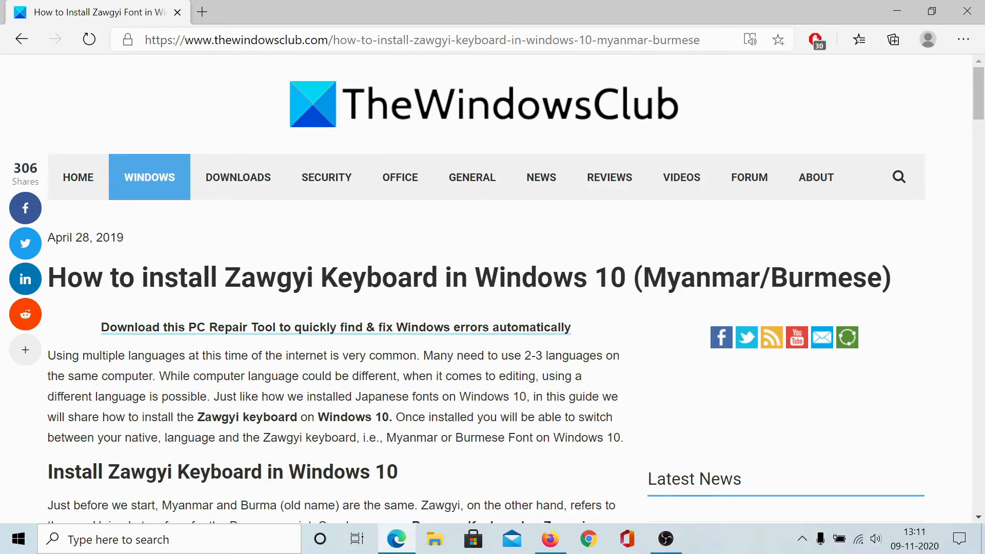
- Launch the Windows Settings app from the Start menu
left_click(18, 539)
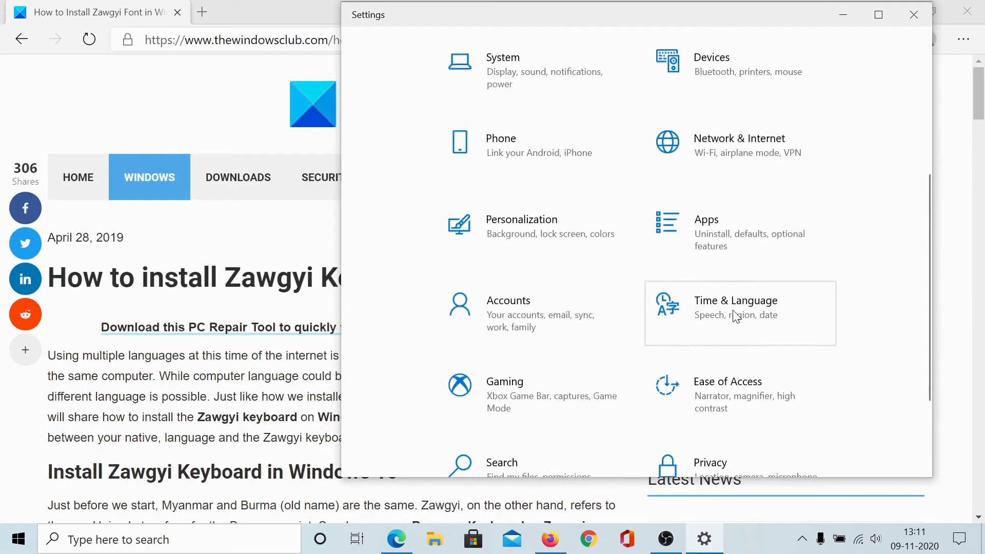
- Go to Time & Language > Language and maximize the Settings window
left_click(736, 307)
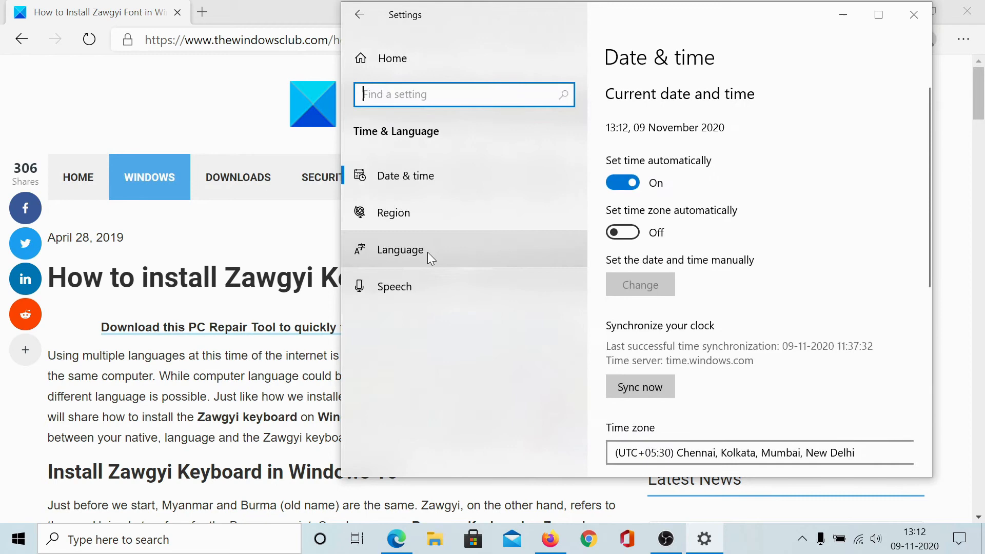
left_click(399, 249)
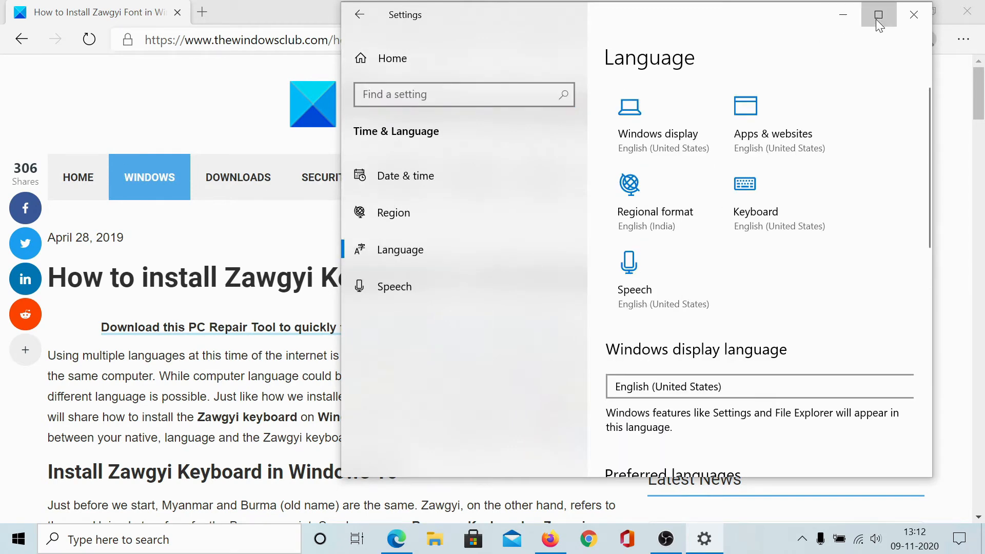
left_click(878, 14)
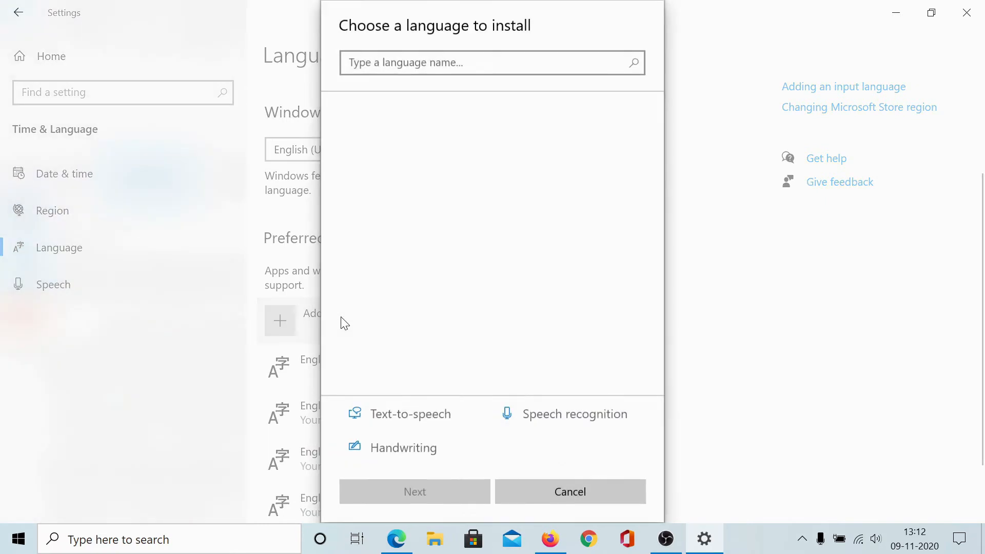
- Search 'burm' in the language picker and proceed to install Burmese
left_click(492, 62)
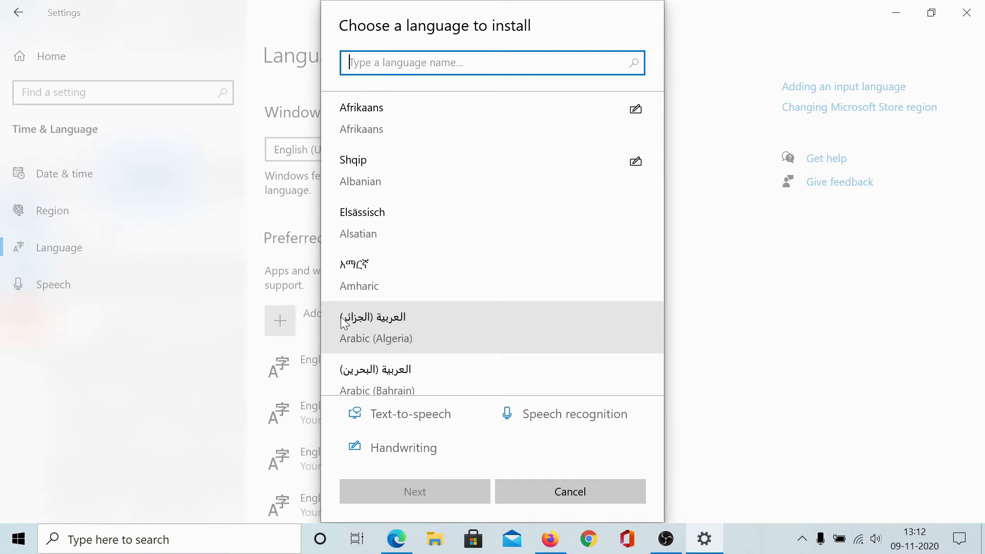
type("burm")
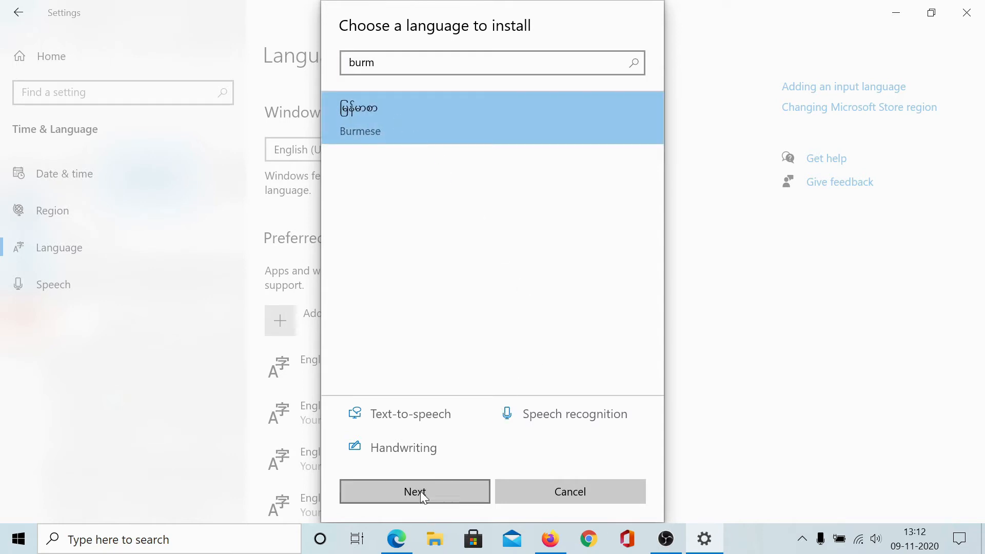
left_click(415, 492)
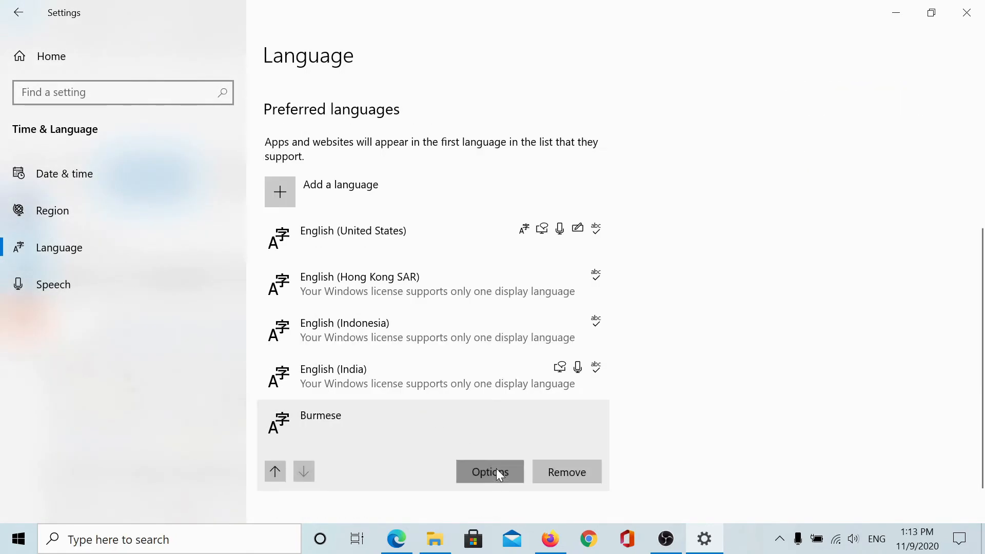
left_click(489, 472)
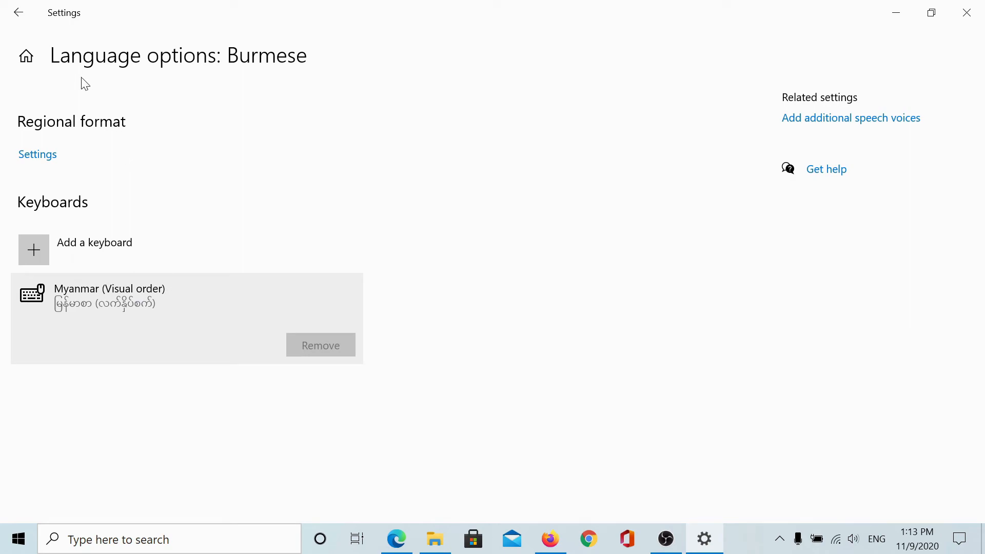
left_click(18, 12)
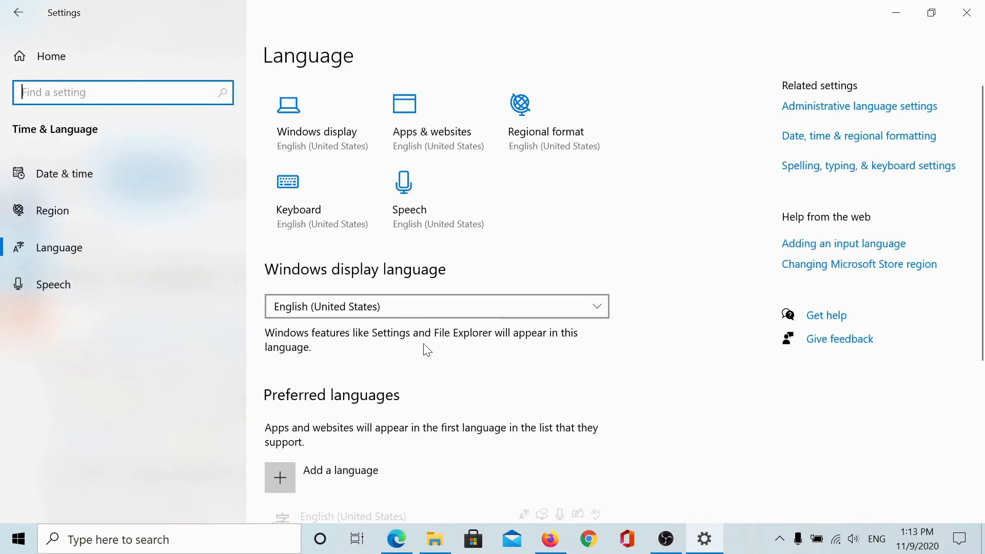
scroll("down", 3)
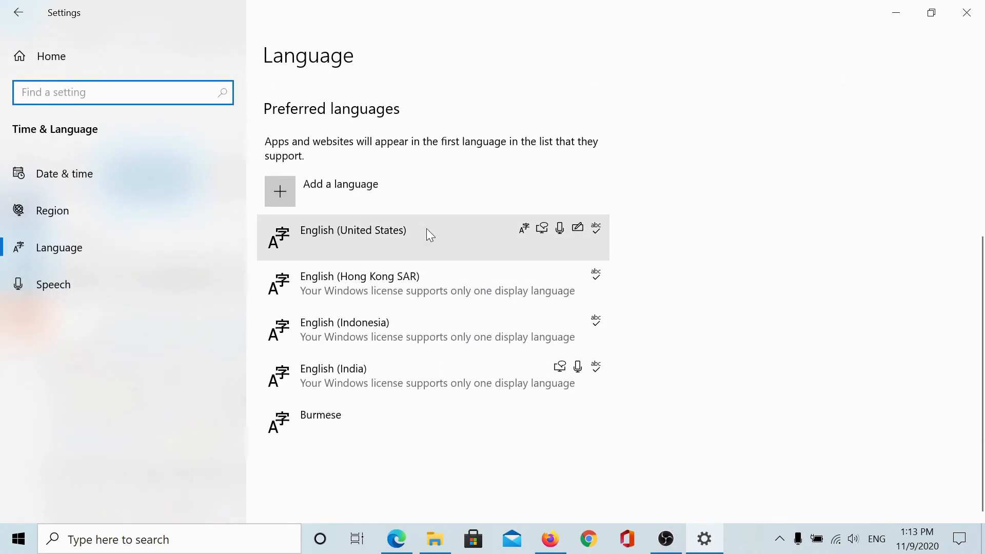